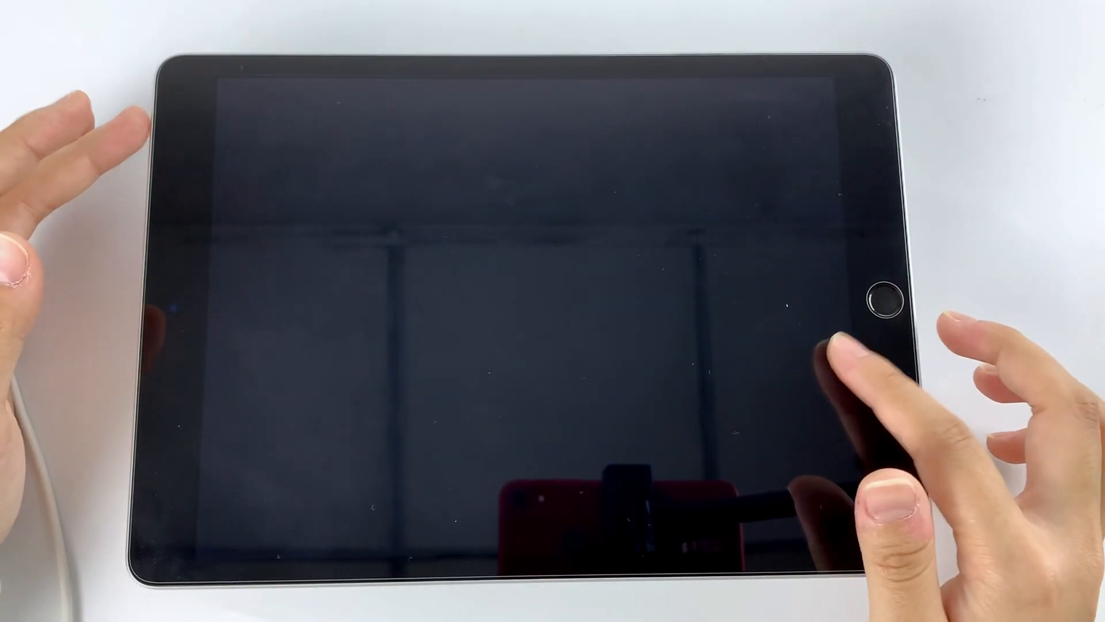
Step: Wake the iPad from its dark screen so Settings can be reached
click(886, 296)
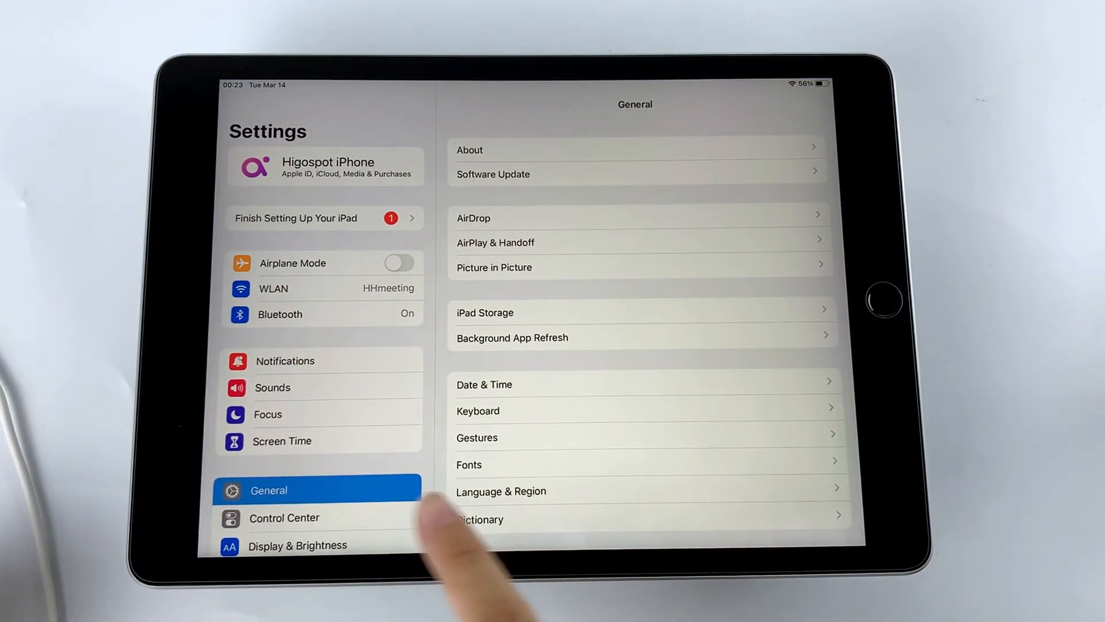
Step: Reach the Erase This iPad summary via Transfer or Reset iPad and Erase All Content and Settings
scroll(down, 3)
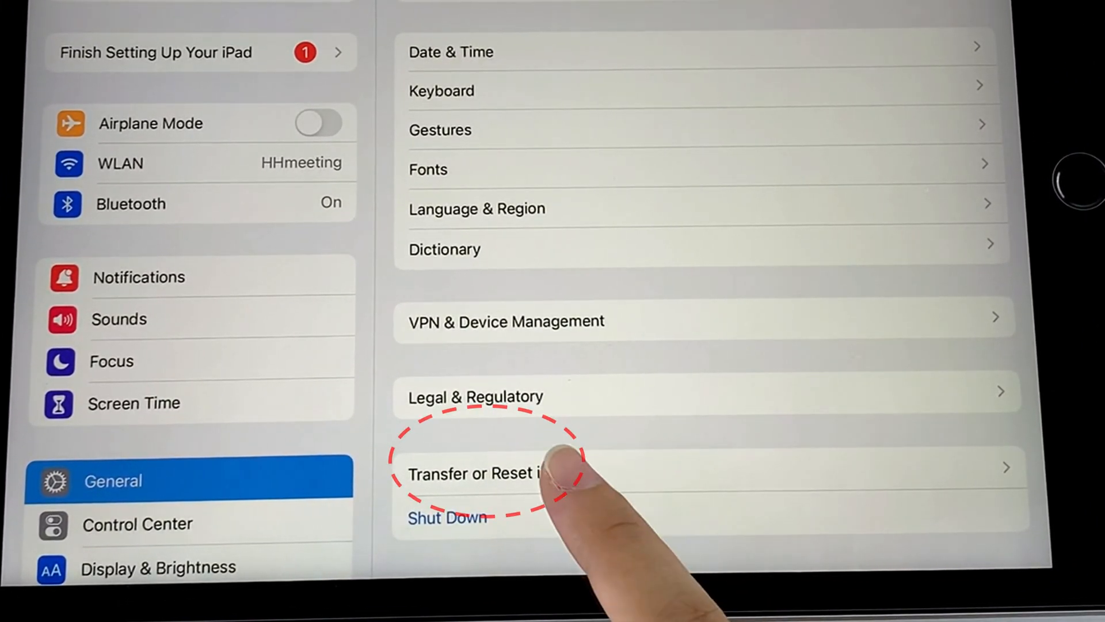
click(480, 473)
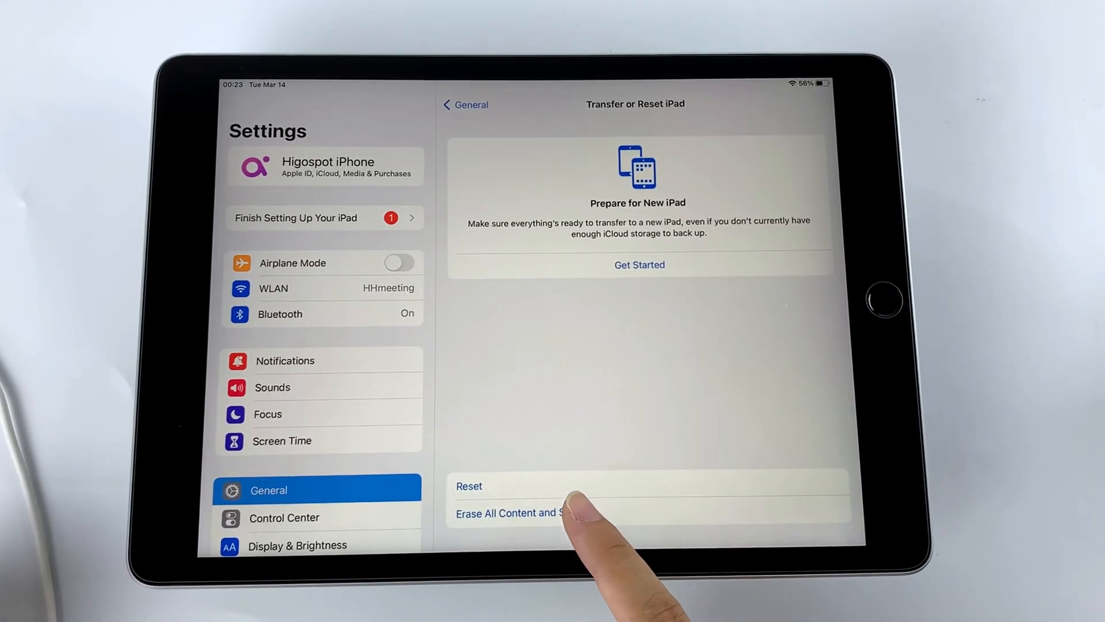
click(506, 513)
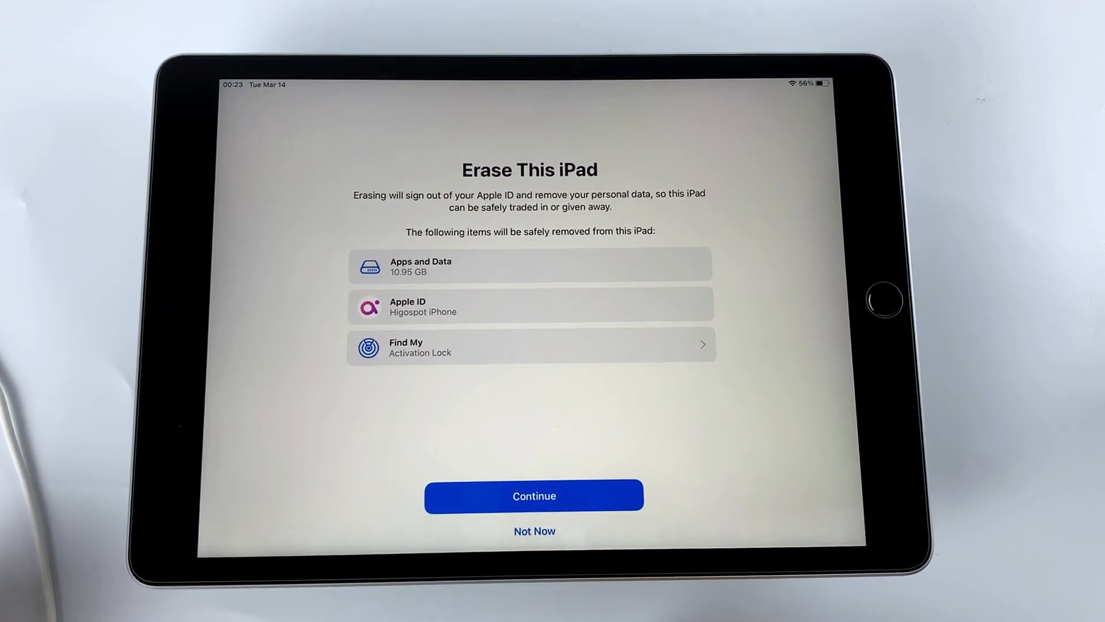
click(534, 496)
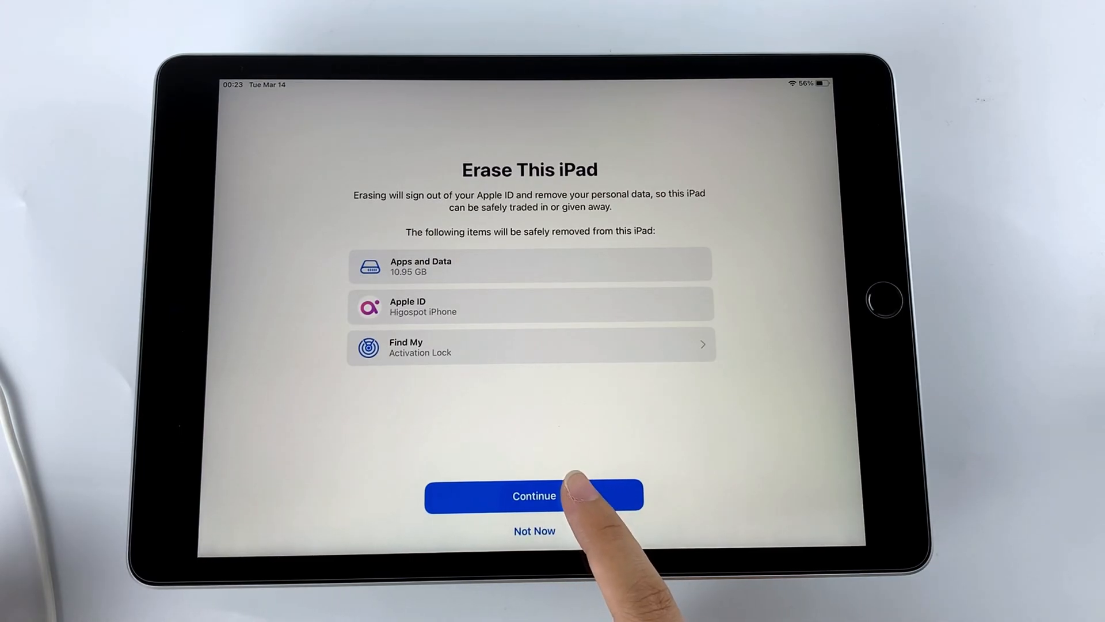
Step: Enter the passcode and Apple ID password, turn off Find My, and confirm erasing everything
click(534, 496)
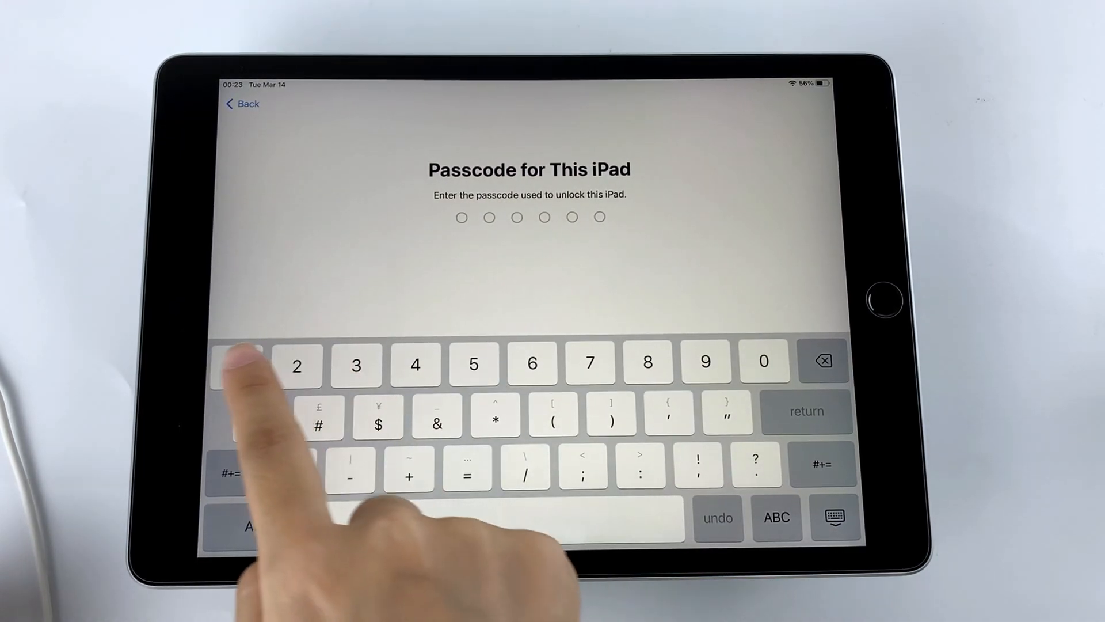
click(531, 363)
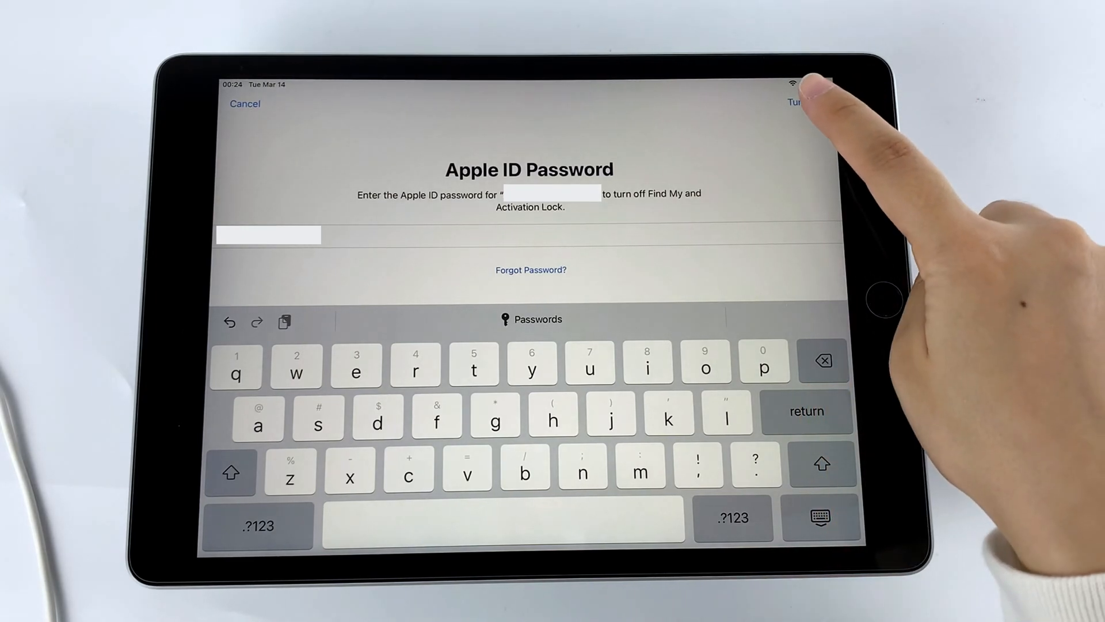
click(799, 103)
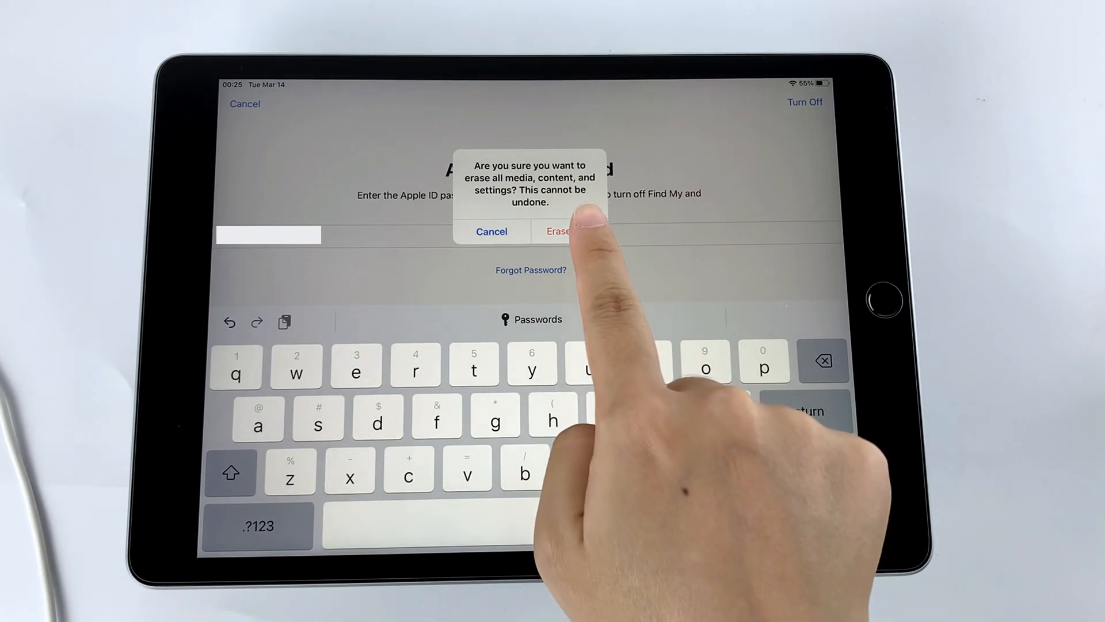
click(491, 231)
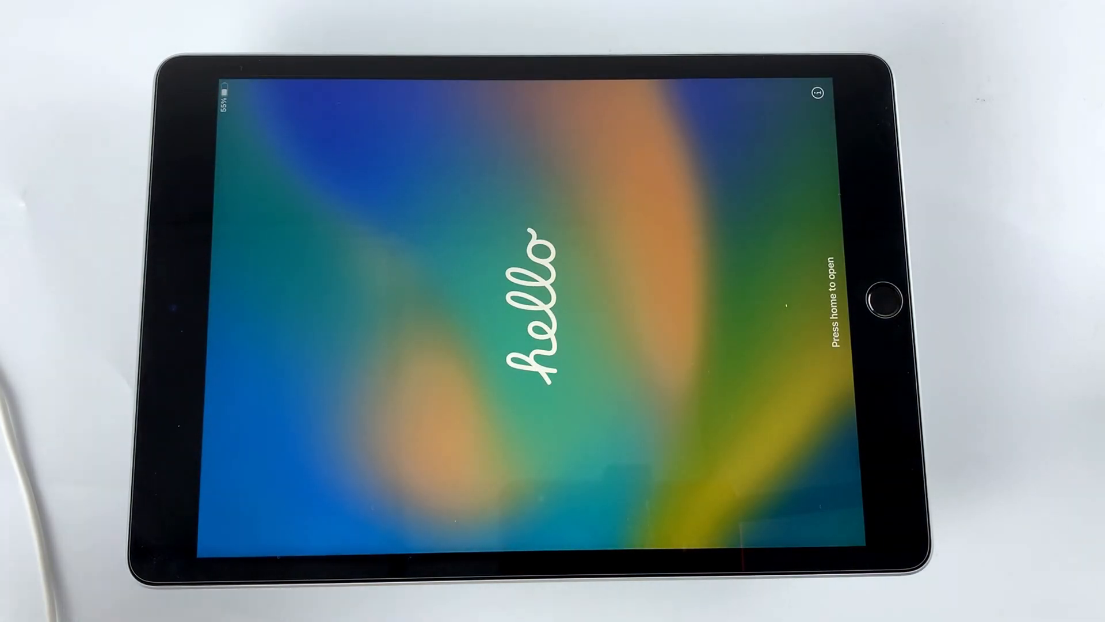
Step: From the Security Lockout screen, erase the iPad after submitting the Apple ID password
click(879, 287)
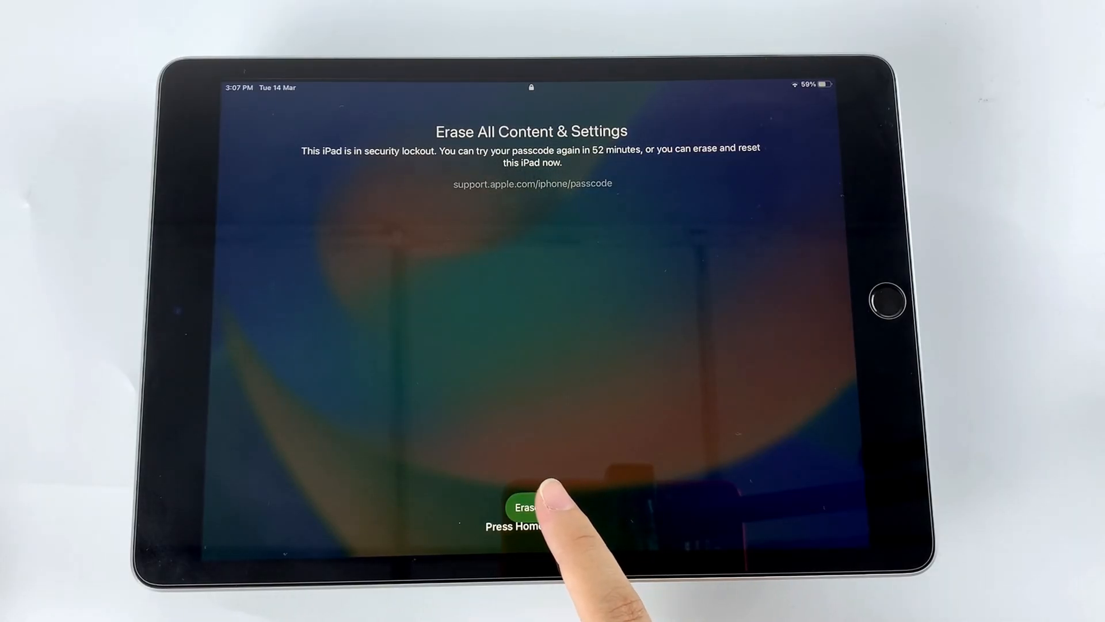
click(525, 507)
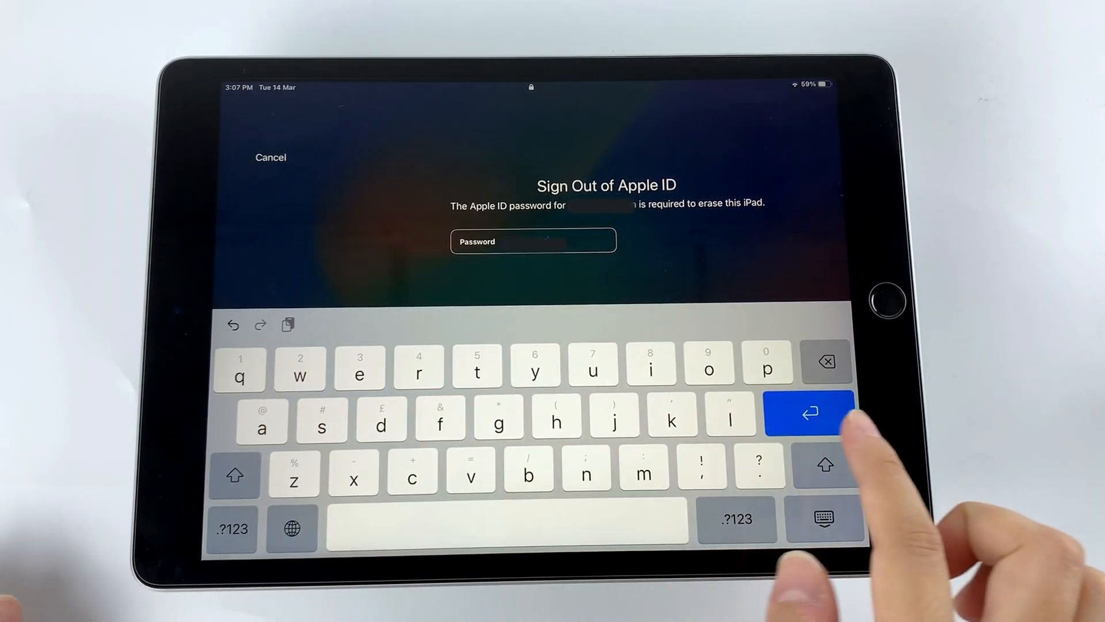
click(809, 414)
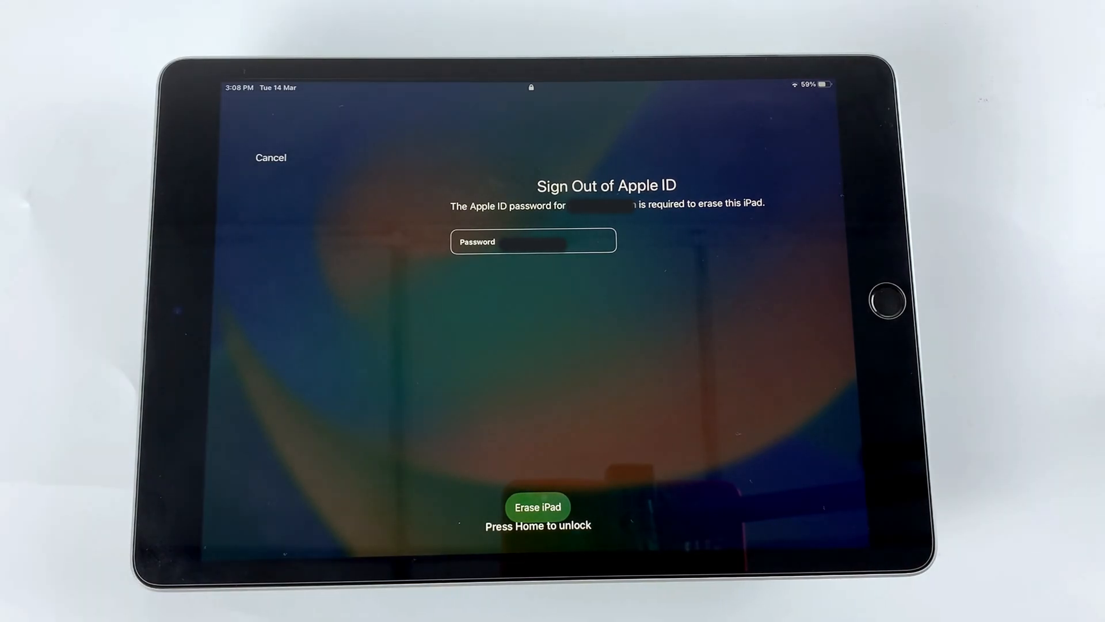
click(537, 507)
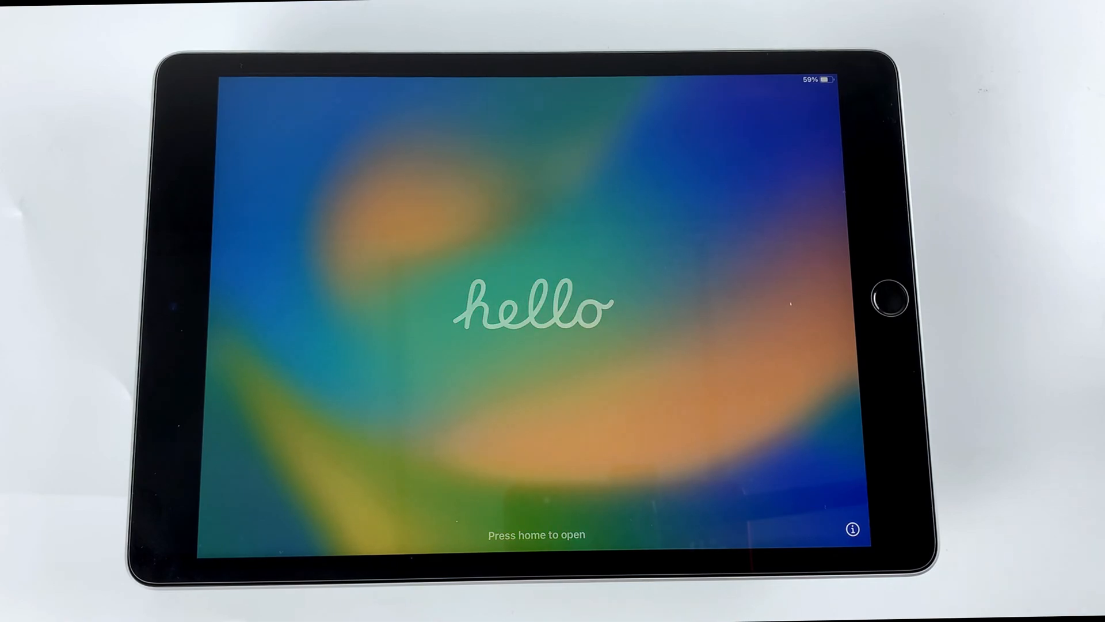
Step: Choose English as the setup language and continue with Set Up Manually on Quick Start
click(886, 292)
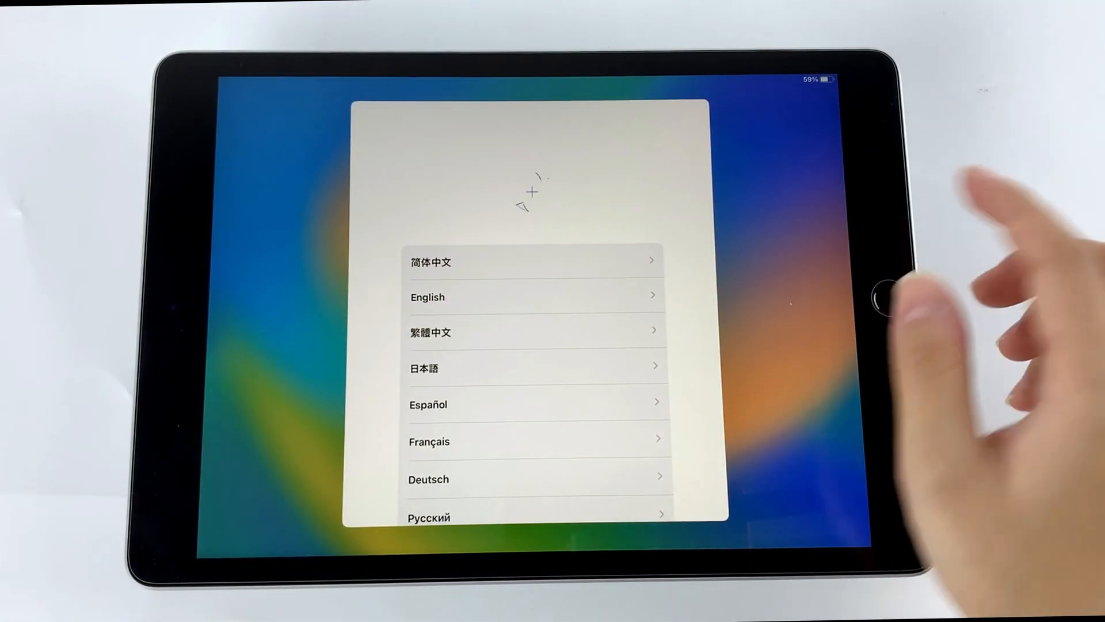
click(427, 297)
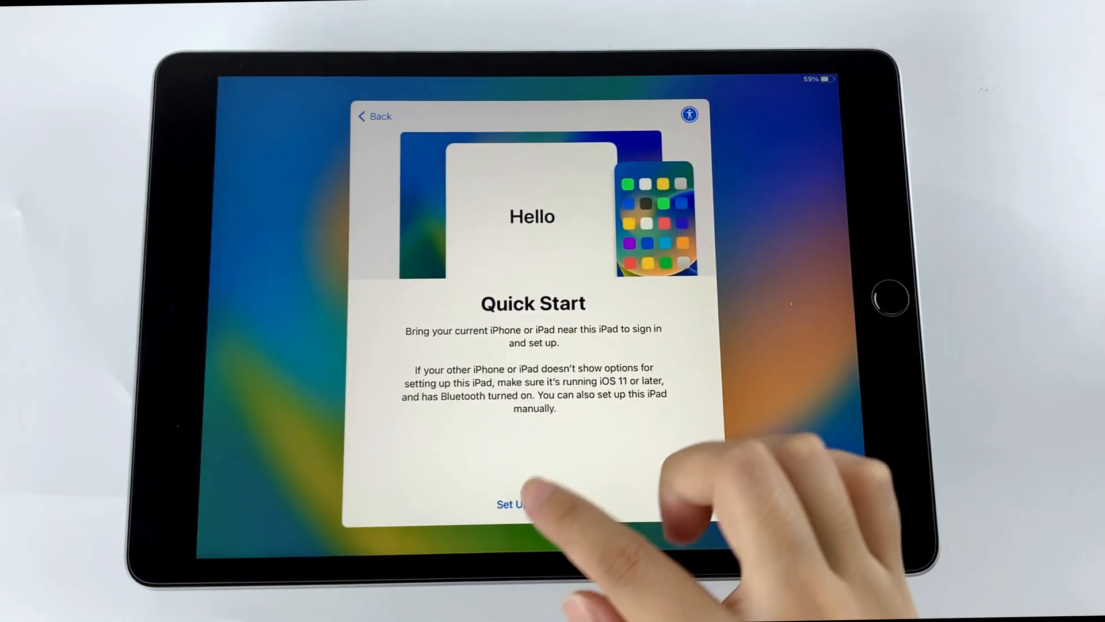
click(511, 503)
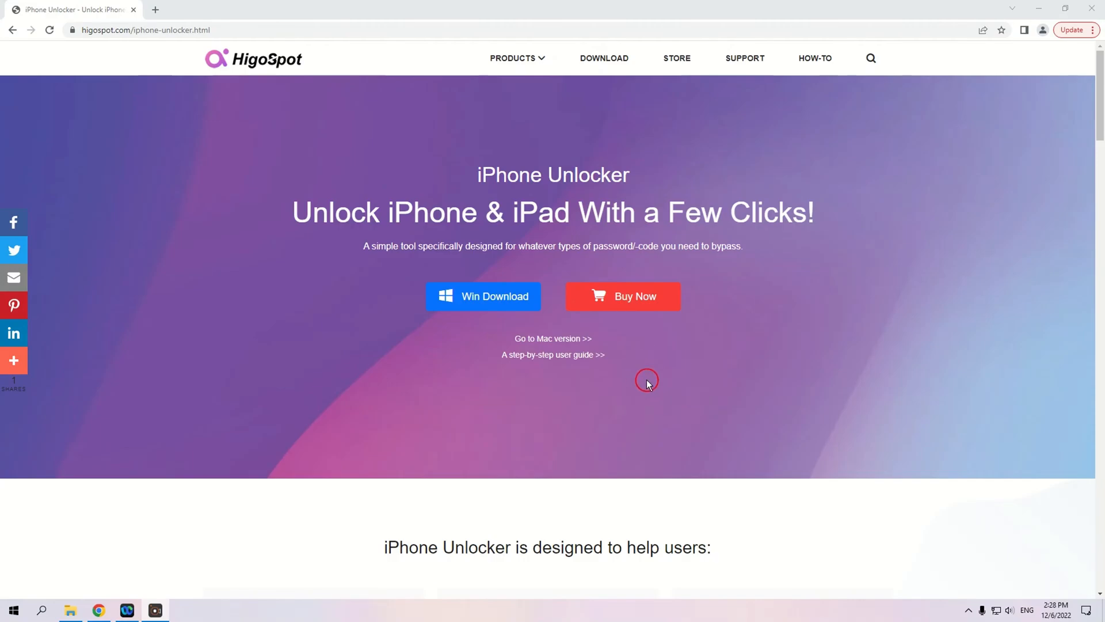
mouse_move(674, 393)
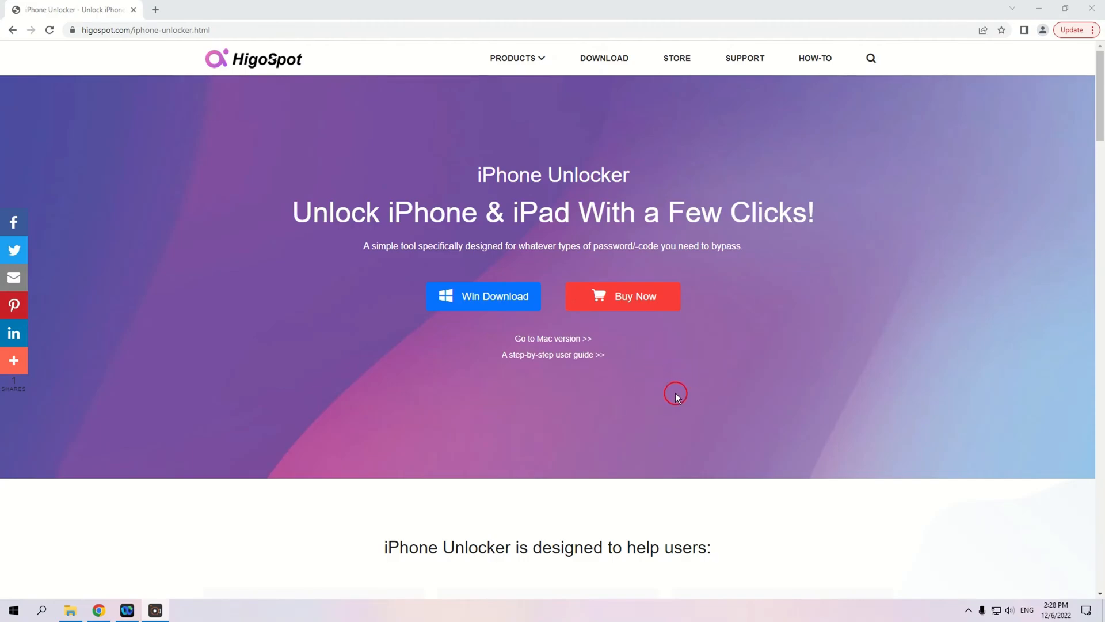
Step: Scroll the HigoSpot iPhone Unlocker page down to its three feature cards
scroll(down, 3)
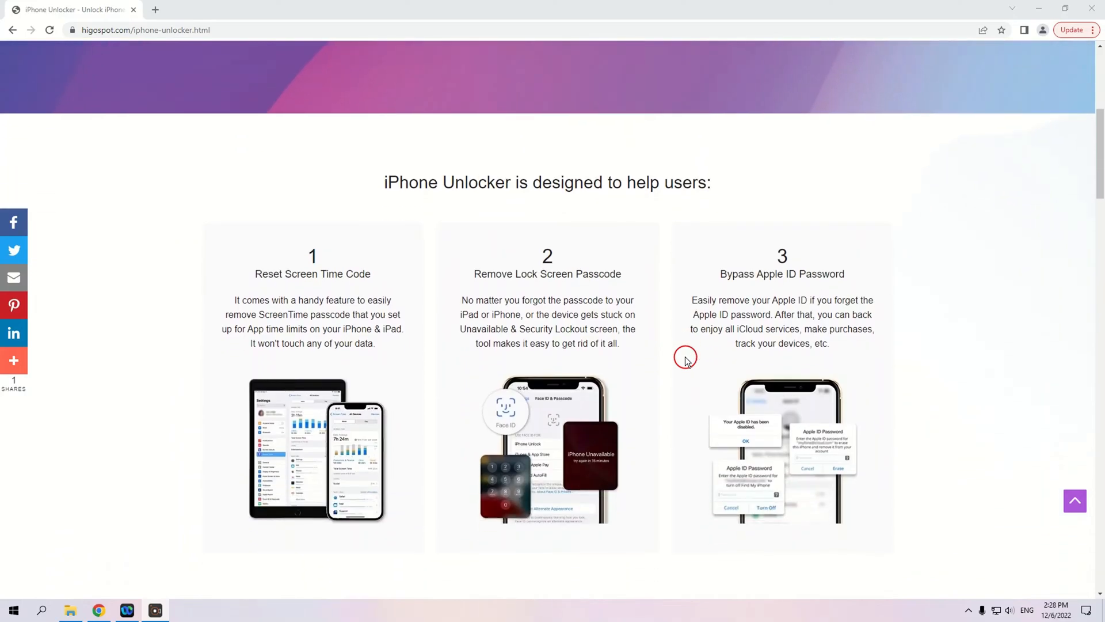
scroll(down, 3)
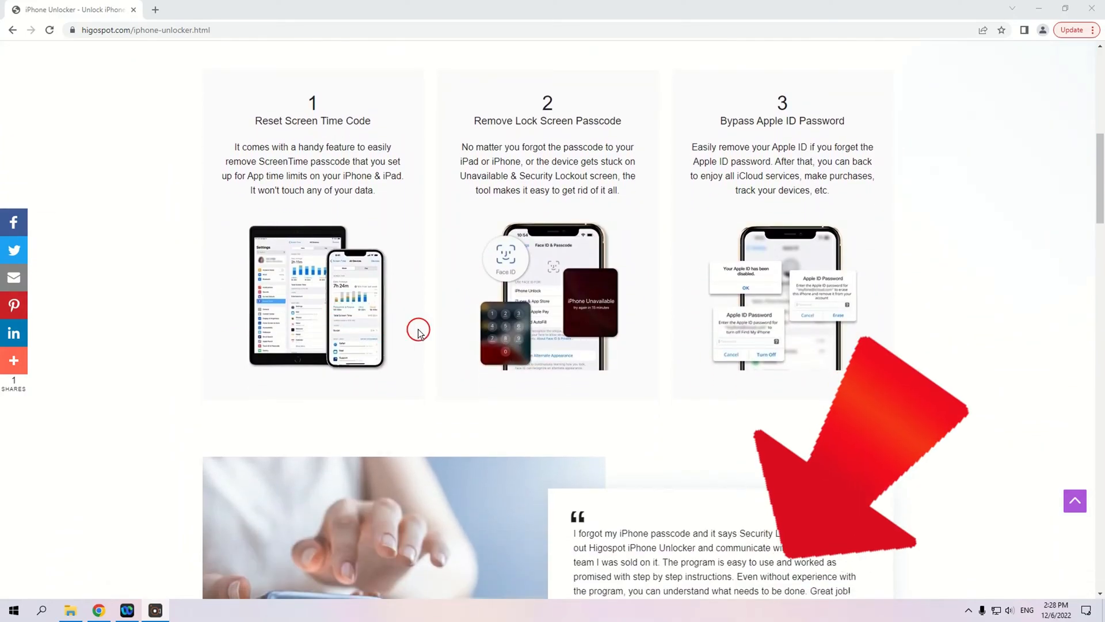
mouse_move(791, 307)
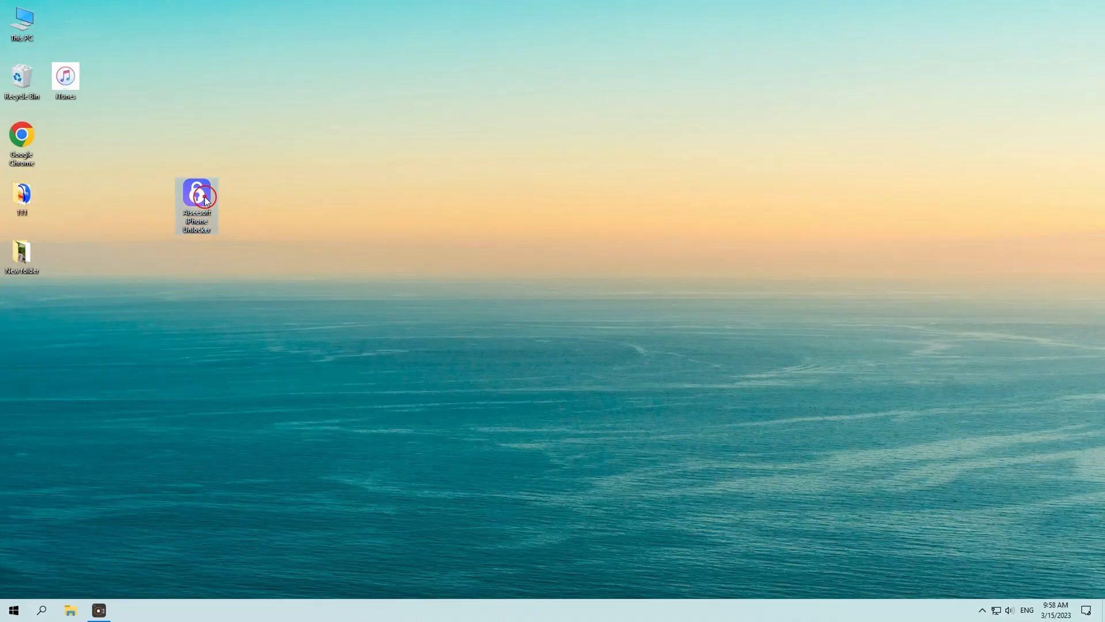
Step: Launch Aiseesoft iPhone Unlocker and begin the passcode wipe past the connection check
double_click(196, 194)
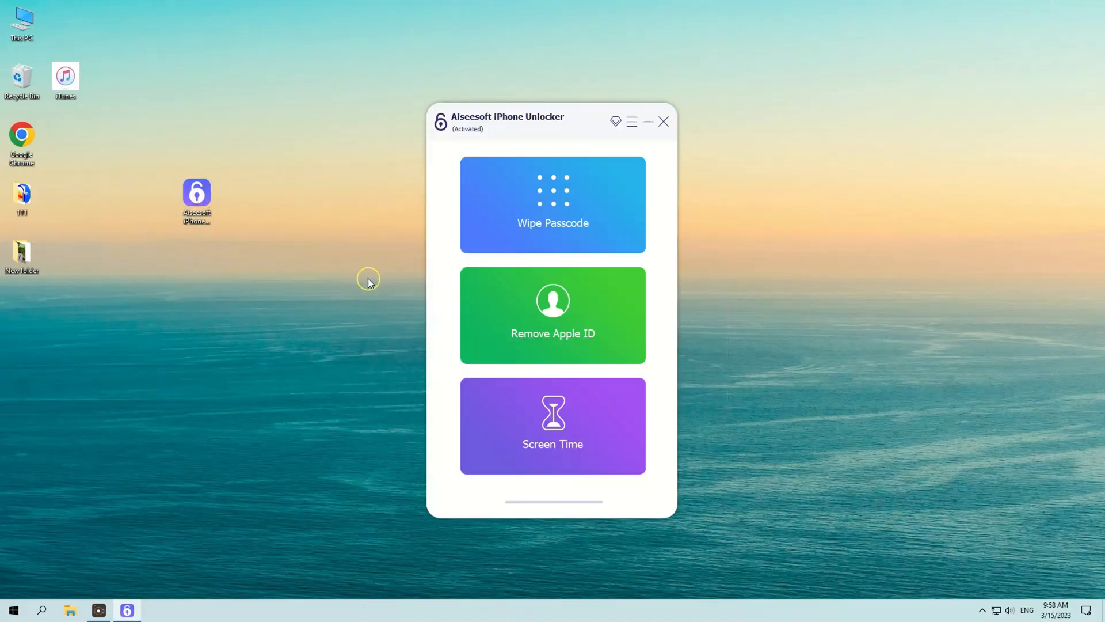
click(552, 204)
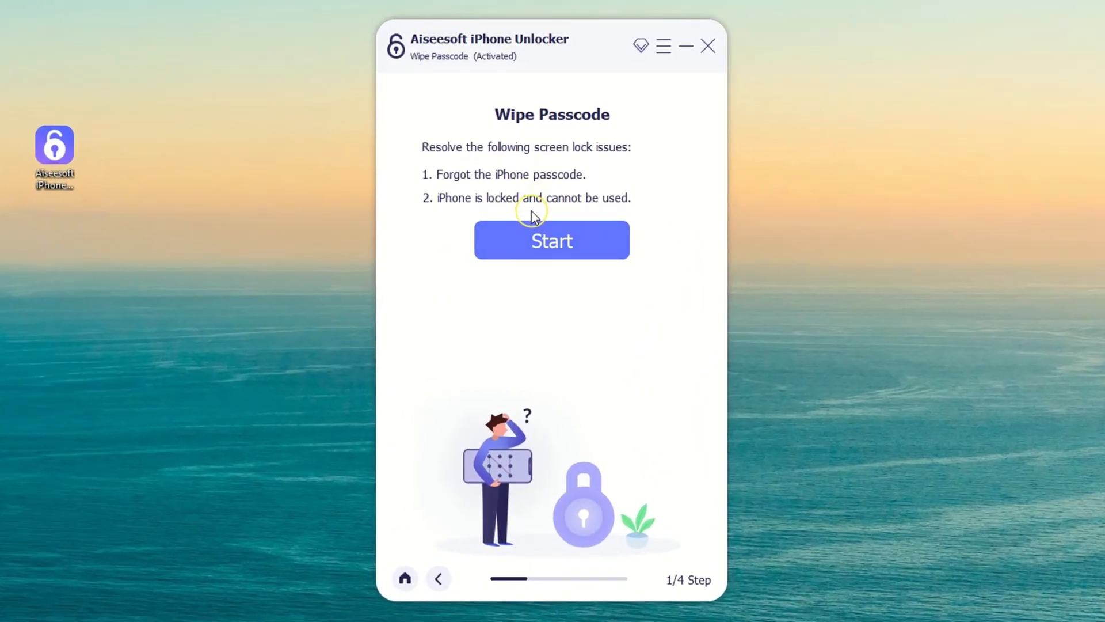
click(551, 239)
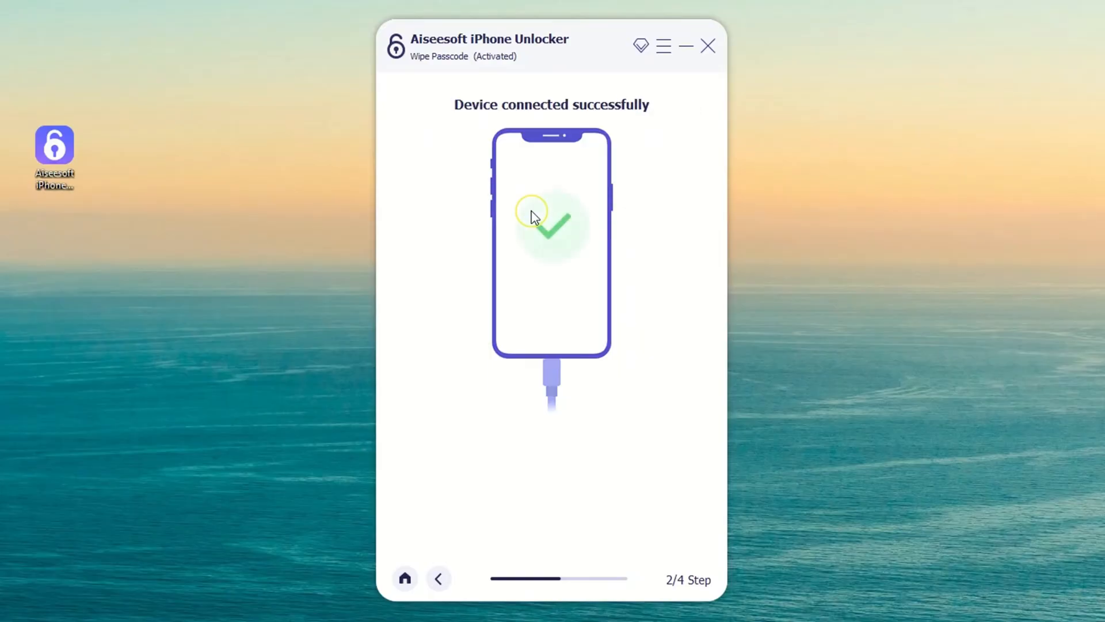
click(677, 134)
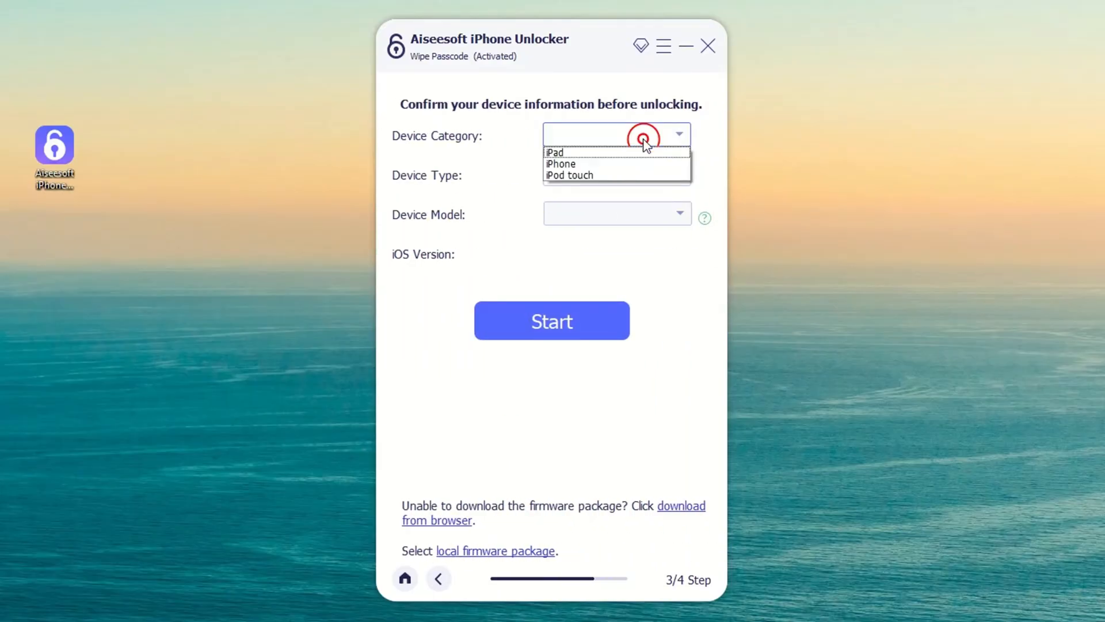
Step: Download the iPad 9 firmware package and confirm the unlock with code 0000
click(553, 152)
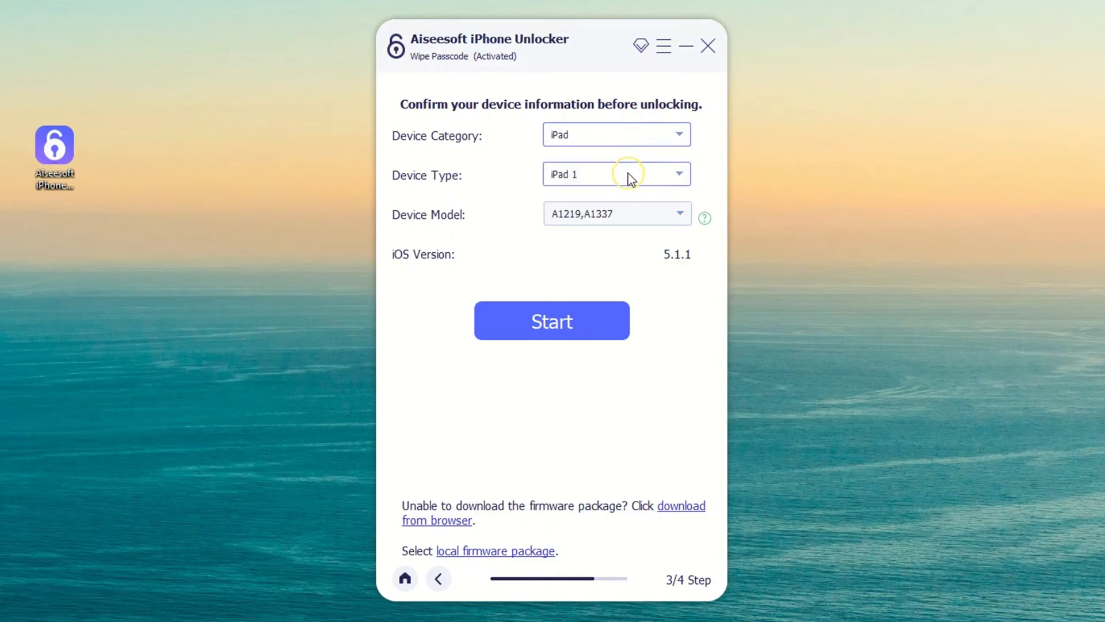
click(616, 174)
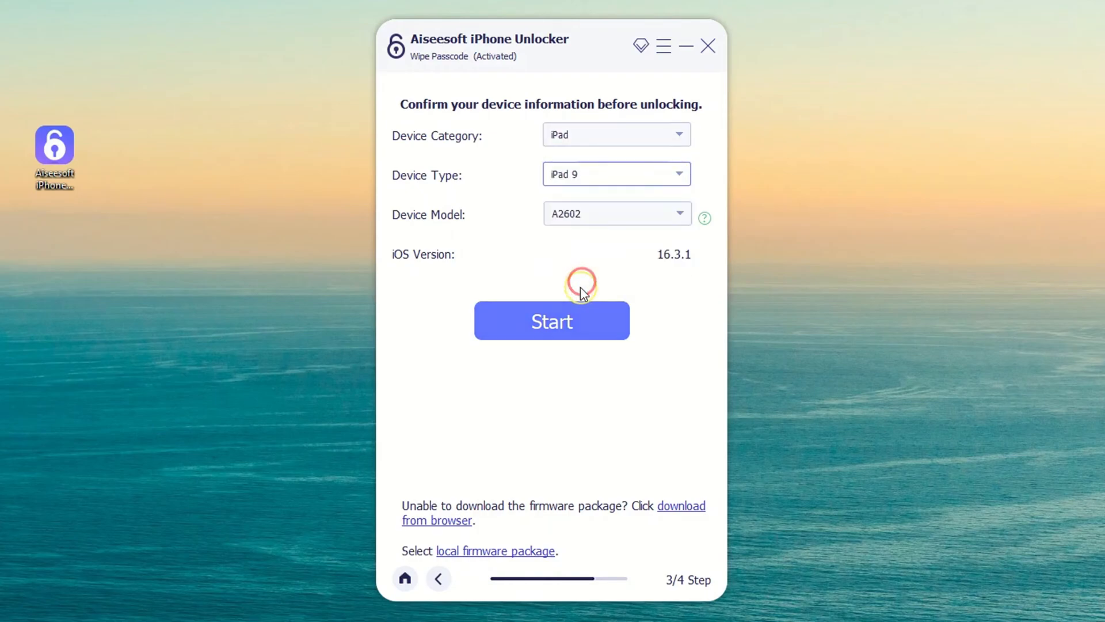
click(552, 321)
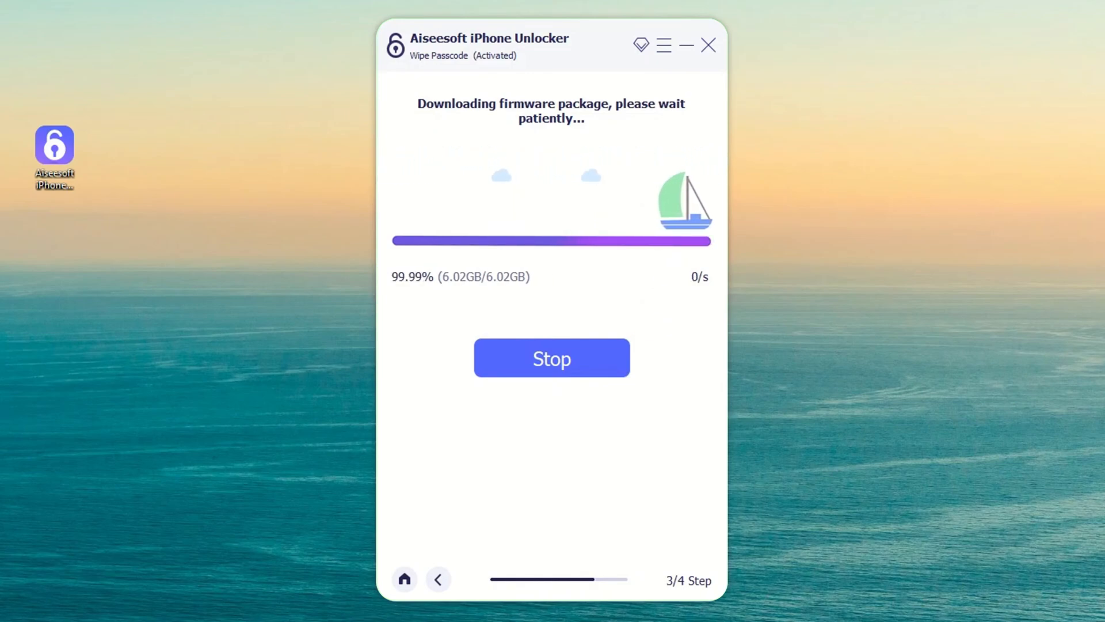
text(0000)
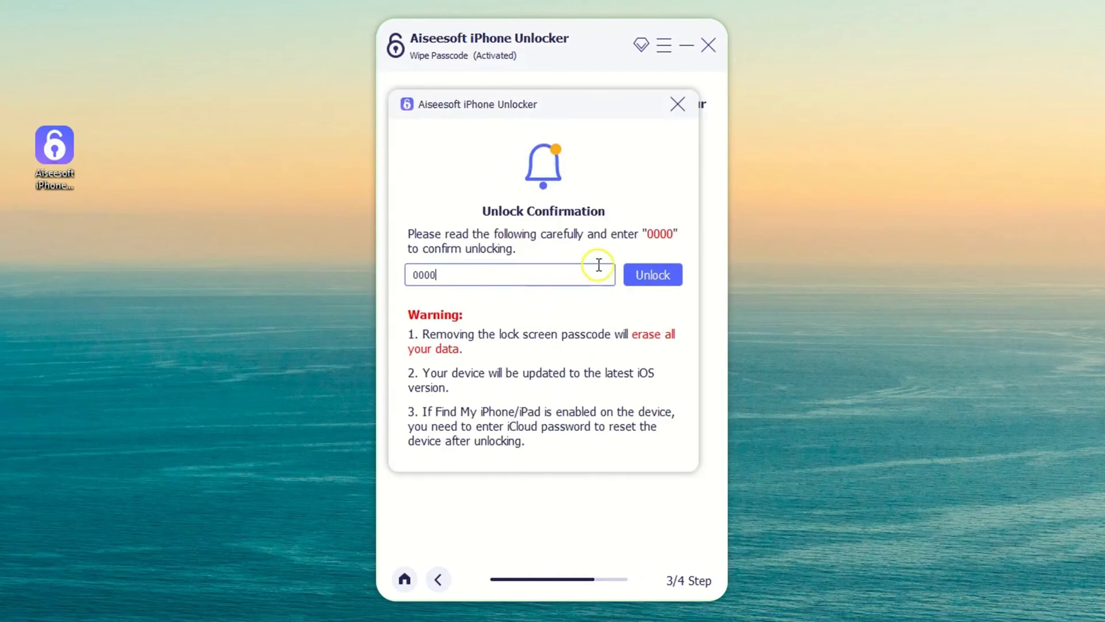
click(651, 274)
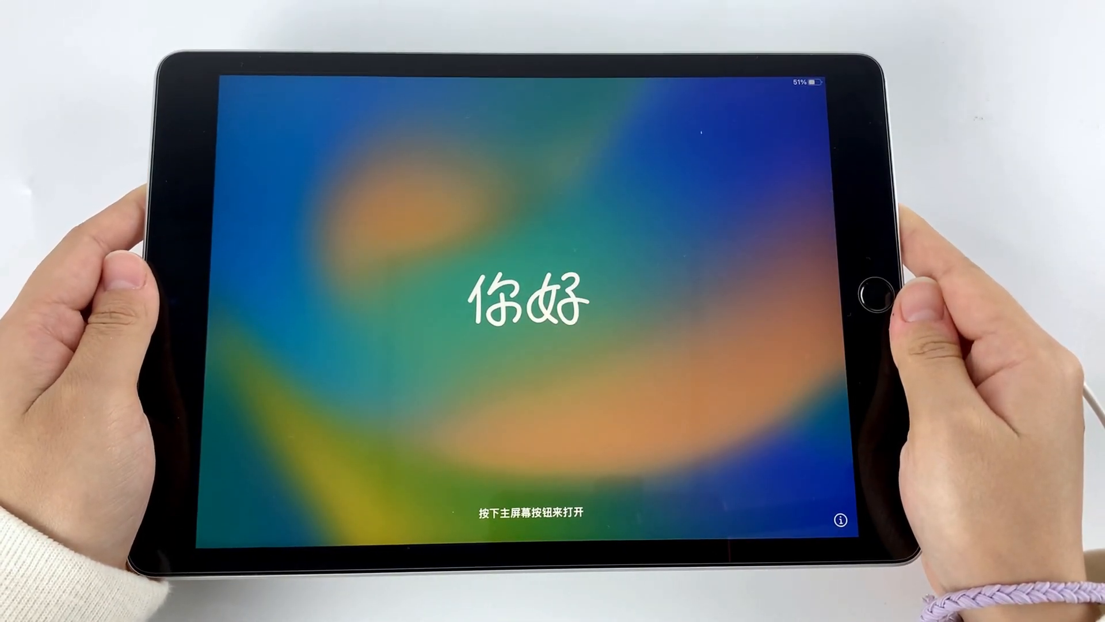
Step: Begin setup from the hello screen and choose English as the language
click(871, 289)
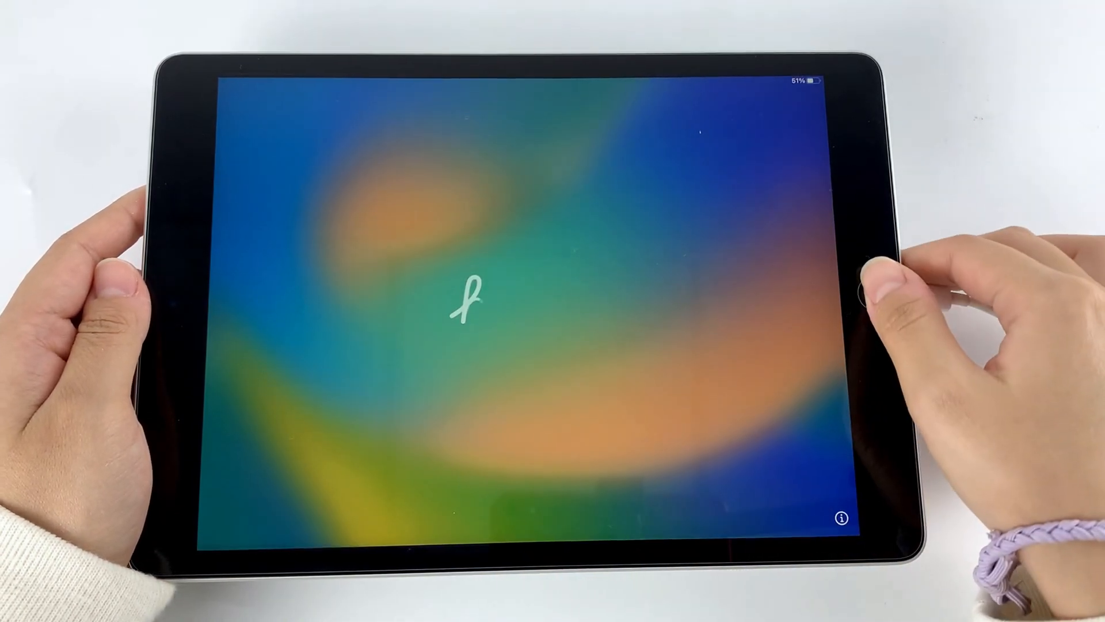
click(525, 291)
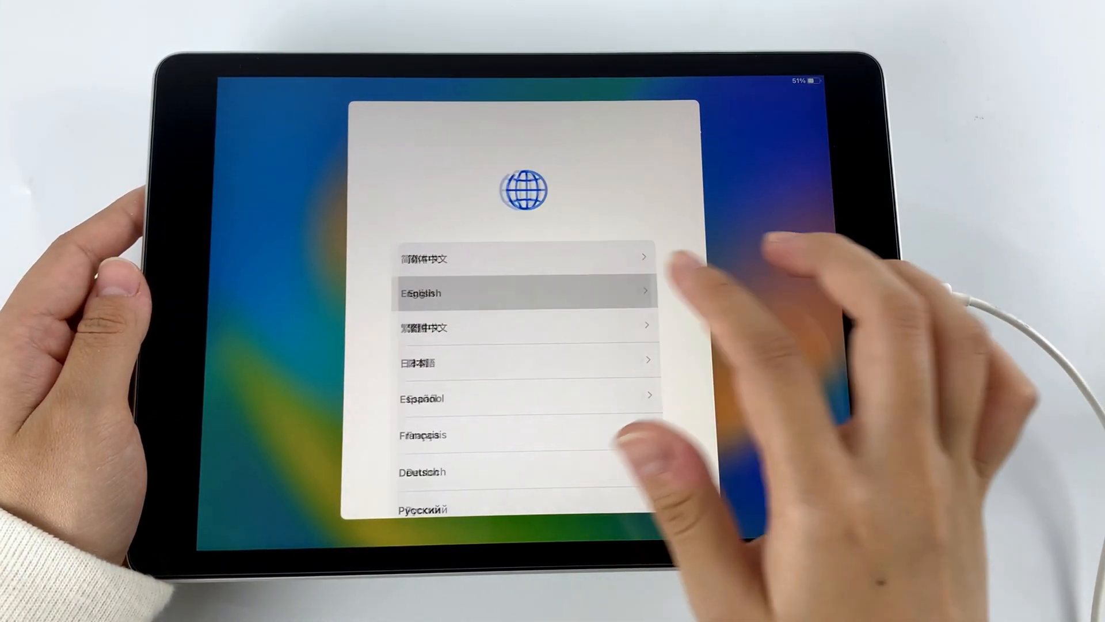
click(526, 291)
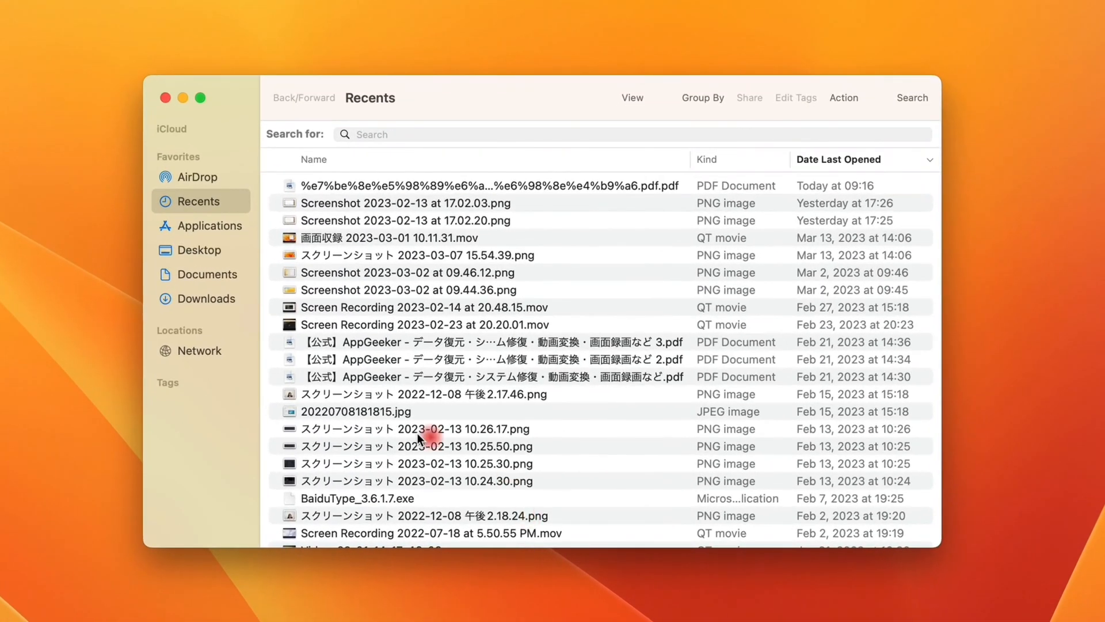
mouse_move(627, 403)
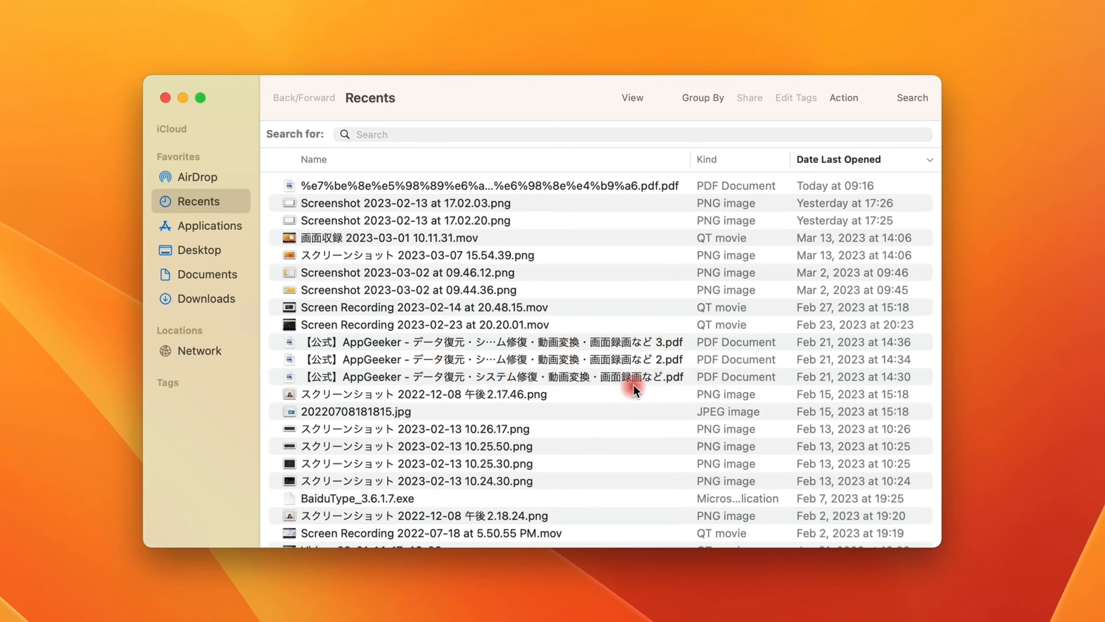
scroll(down, 3)
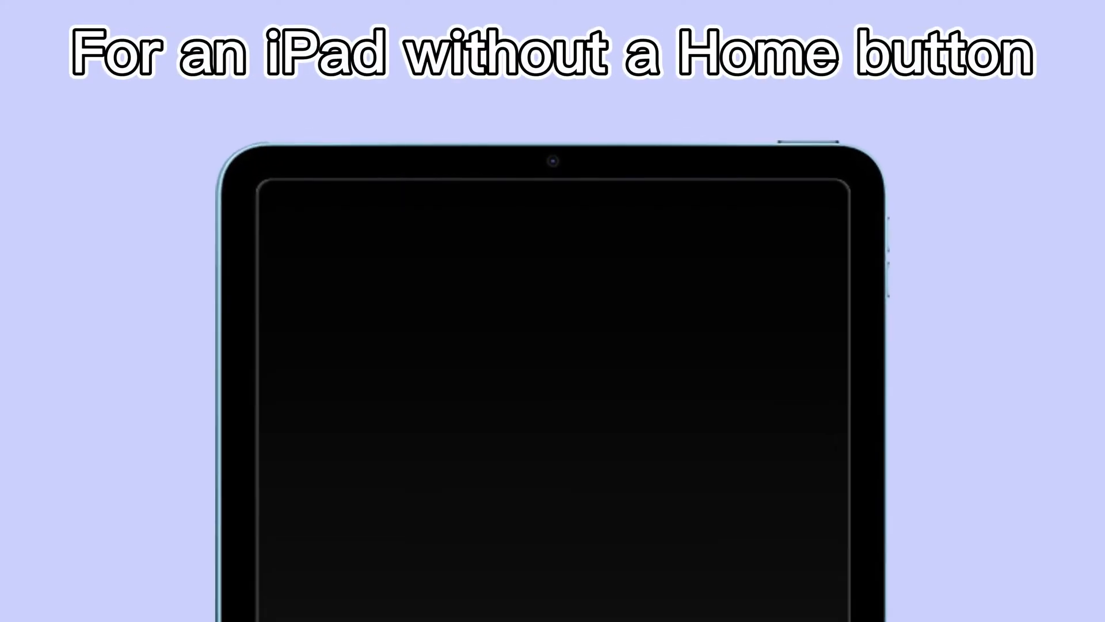
Step: Run the volume and top button sequence to put the iPad into recovery mode
click(888, 241)
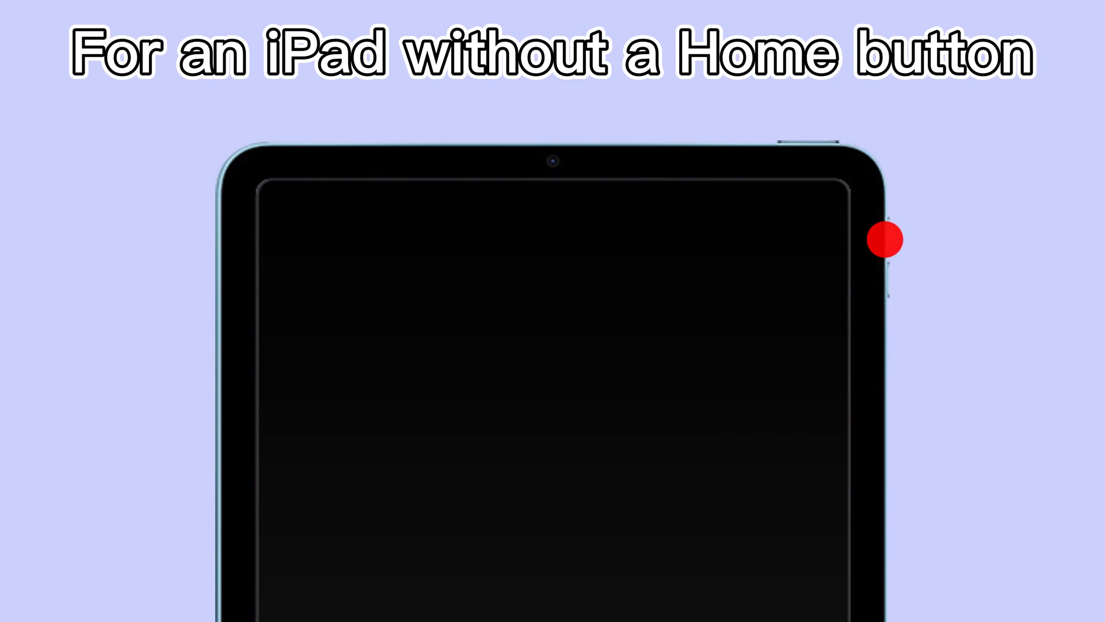
click(887, 240)
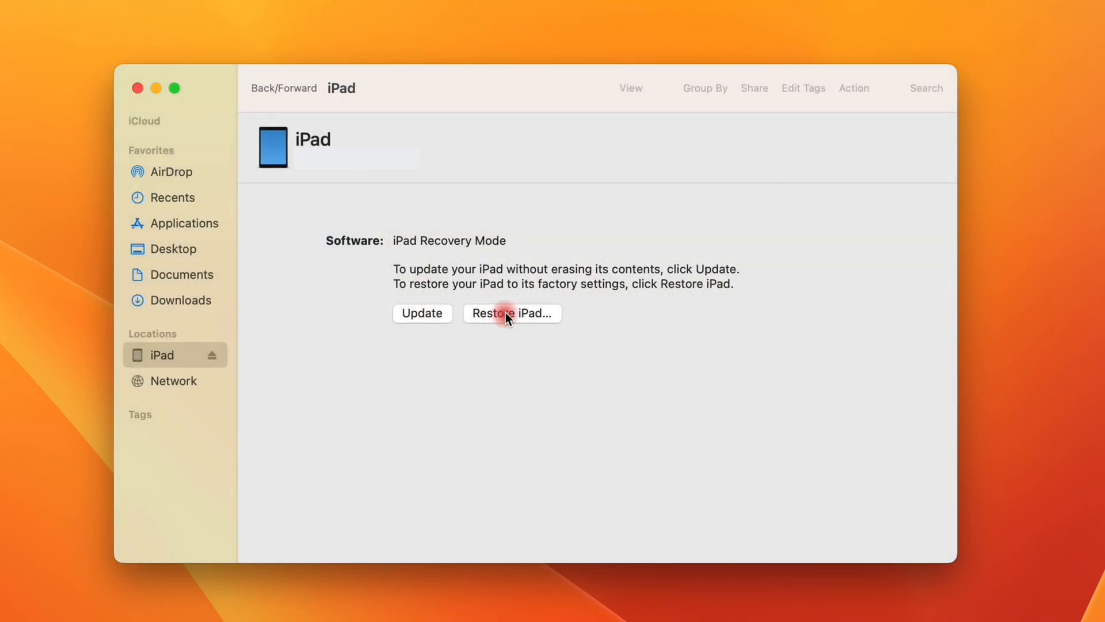
mouse_move(559, 420)
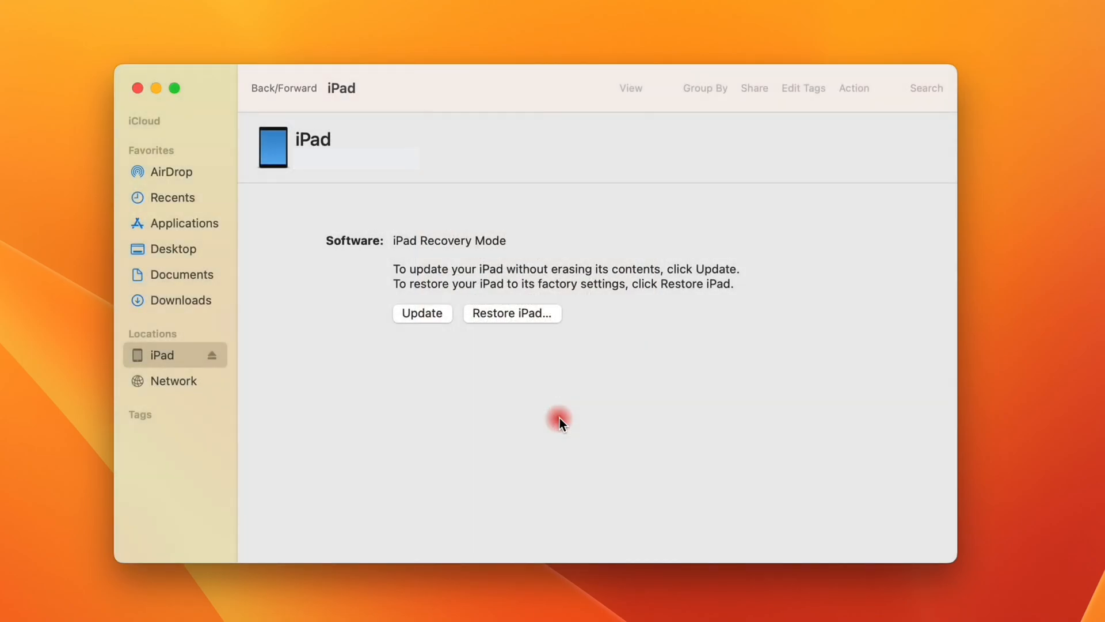
Step: Restore the iPad to factory settings in Finder, accepting the update notes and license agreement
click(421, 313)
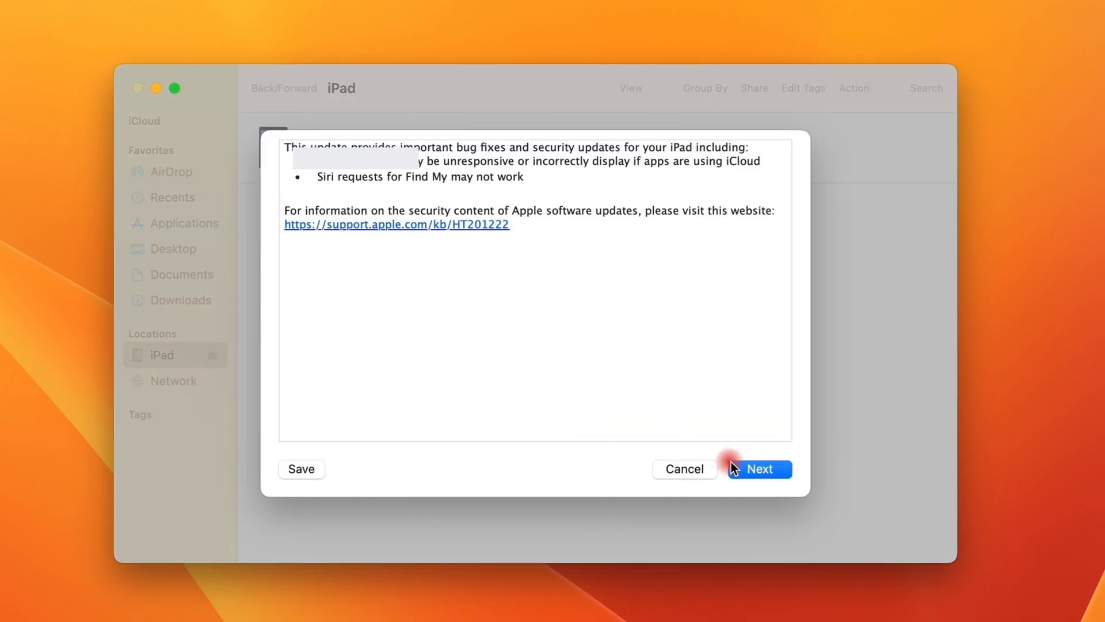
click(760, 468)
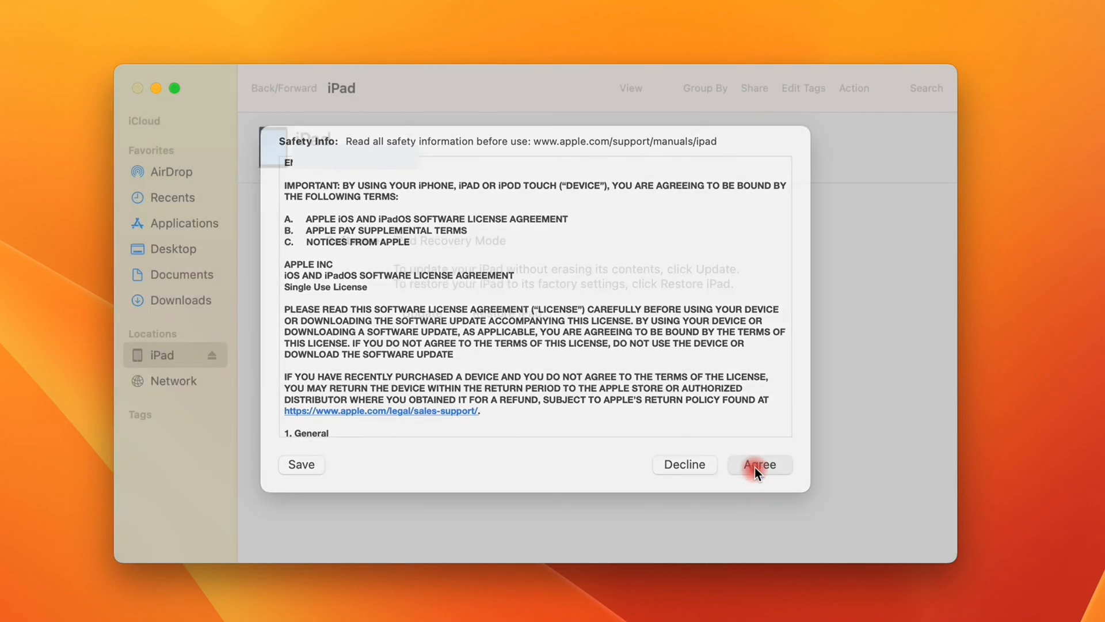
click(759, 464)
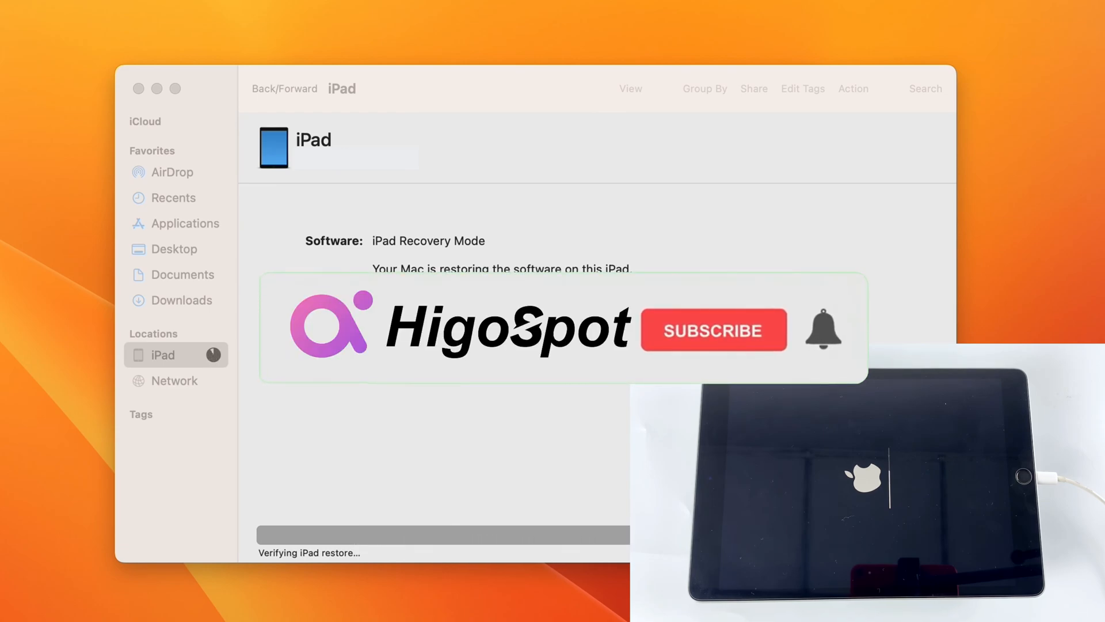
Step: Acknowledge Finder's verification prompts so the iPad firmware restore proceeds
click(711, 330)
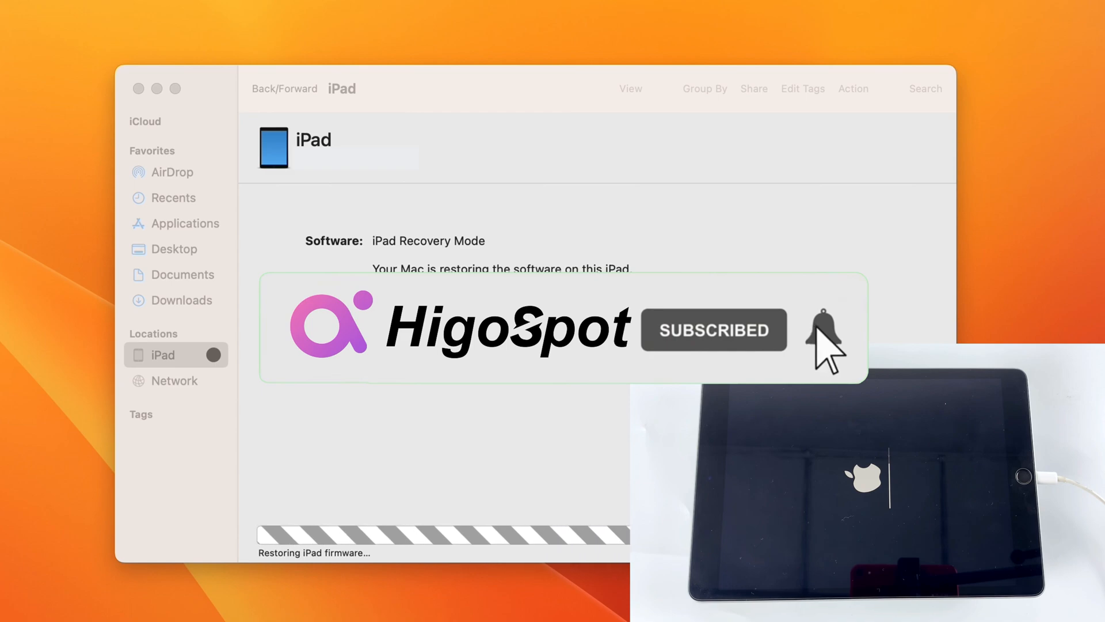
click(823, 327)
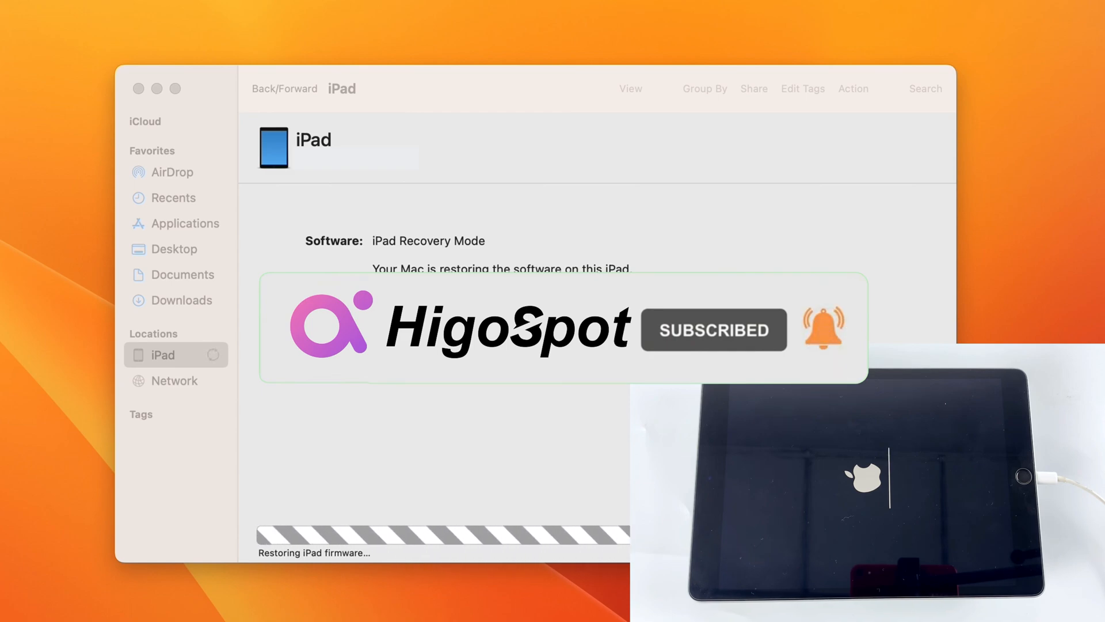